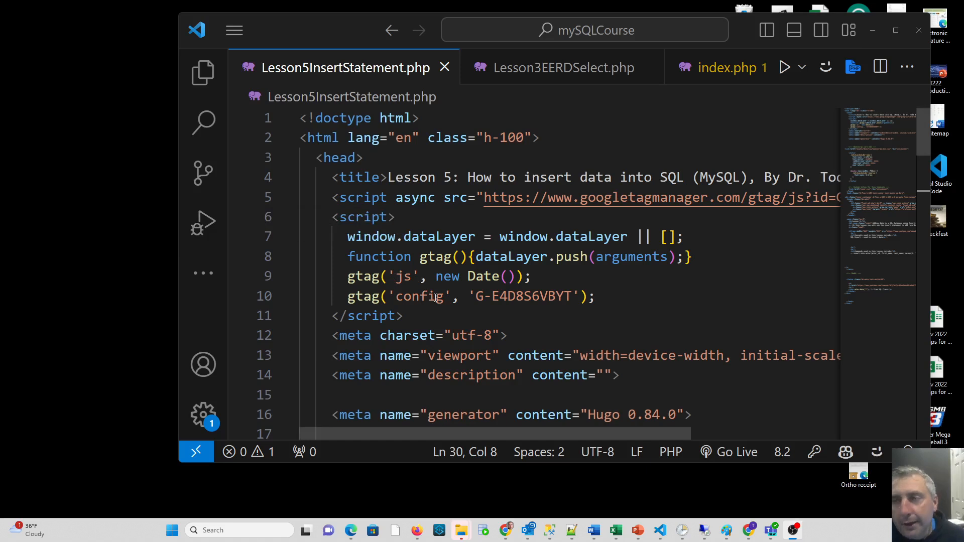
pyautogui.moveTo(374, 128)
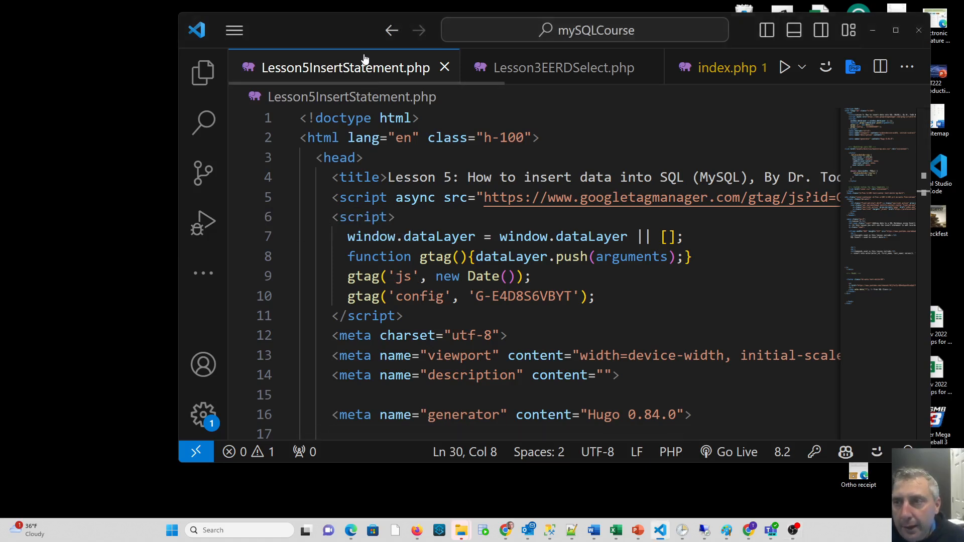
# Drag Lesson5InsertStatement.php onto the desktop as a floating window, leaving index.php in the main window
pyautogui.moveTo(345, 67); pyautogui.dragTo(90, 102)
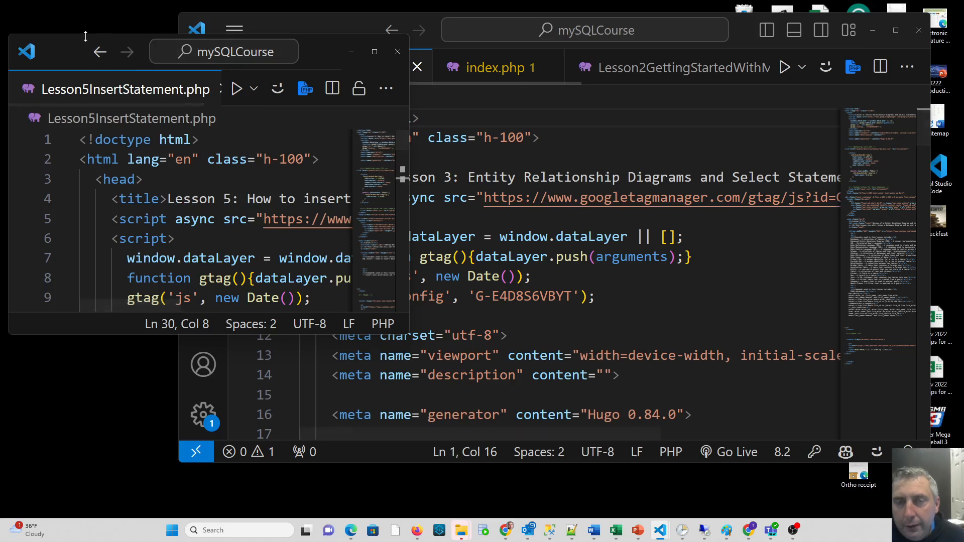
pyautogui.moveTo(79, 51)
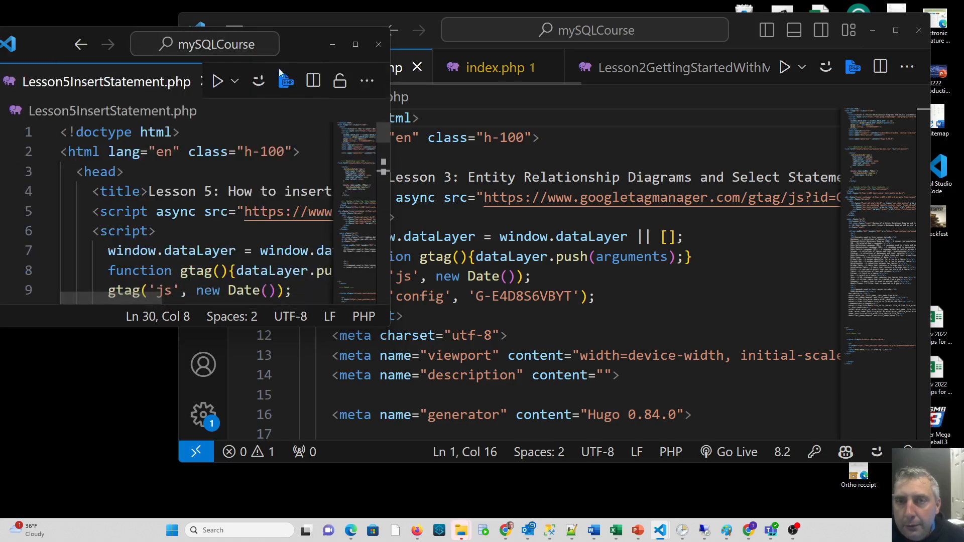
pyautogui.moveTo(49, 51)
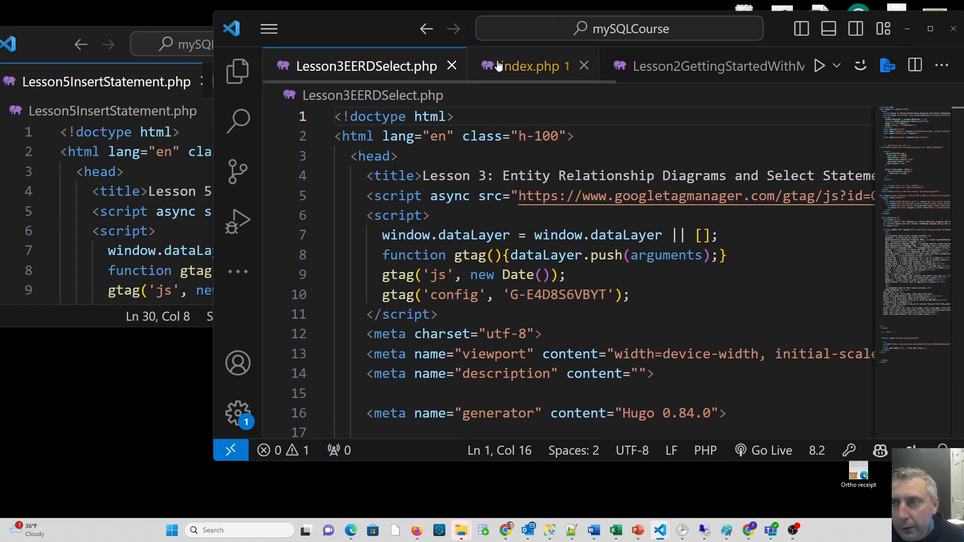
pyautogui.click(532, 66)
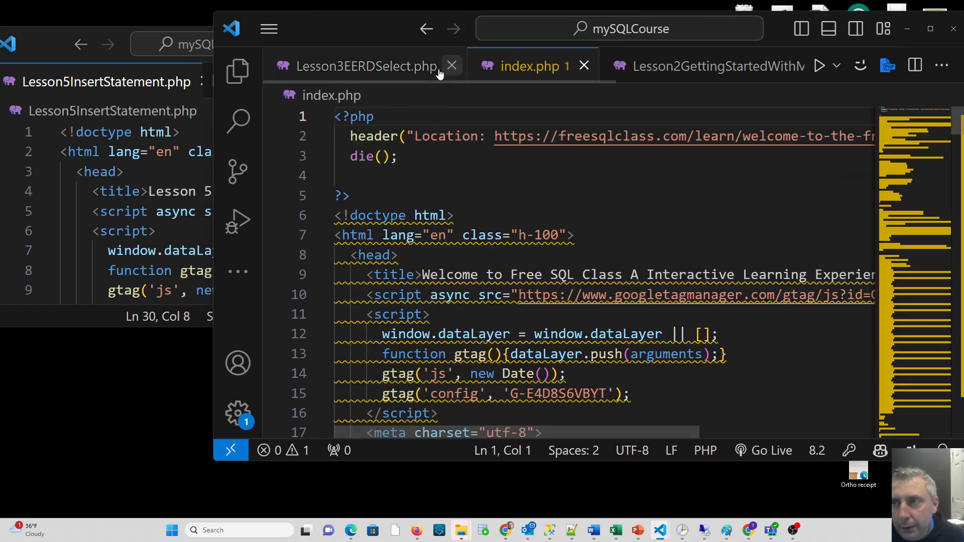
pyautogui.click(365, 66)
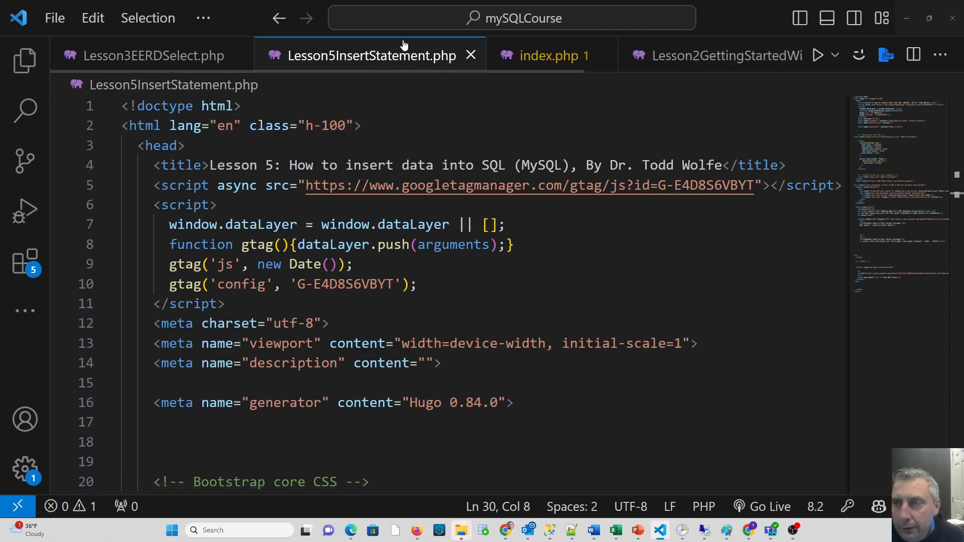
pyautogui.moveTo(375, 46)
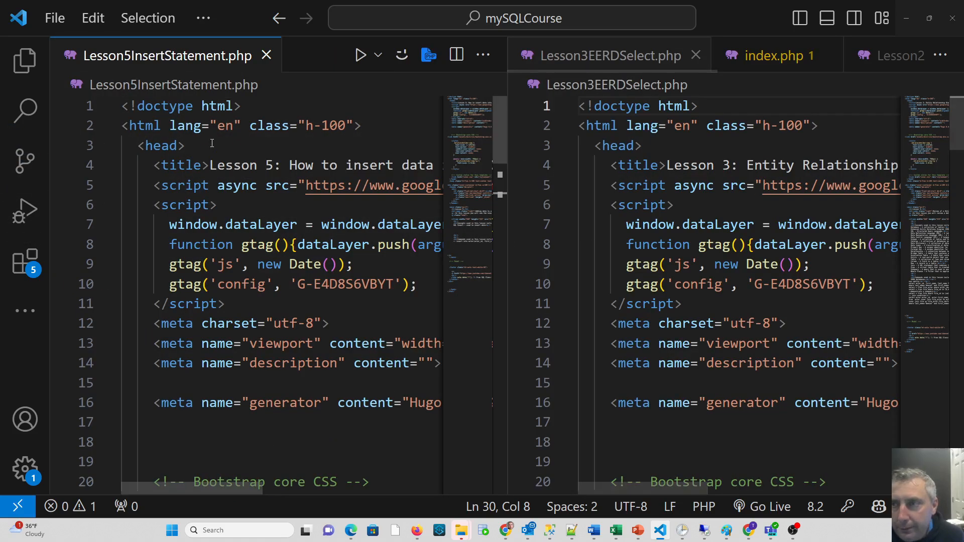
pyautogui.moveTo(550, 171)
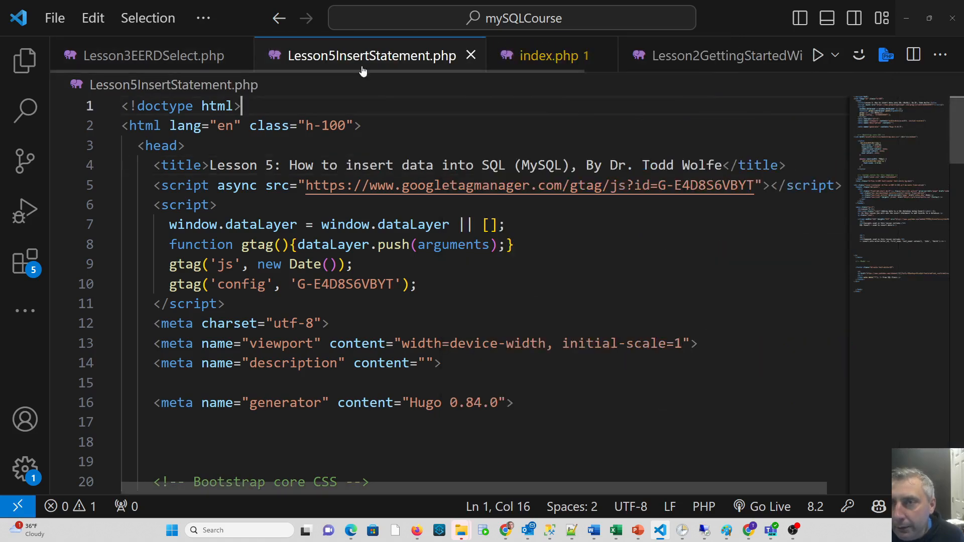
pyautogui.moveTo(369, 55)
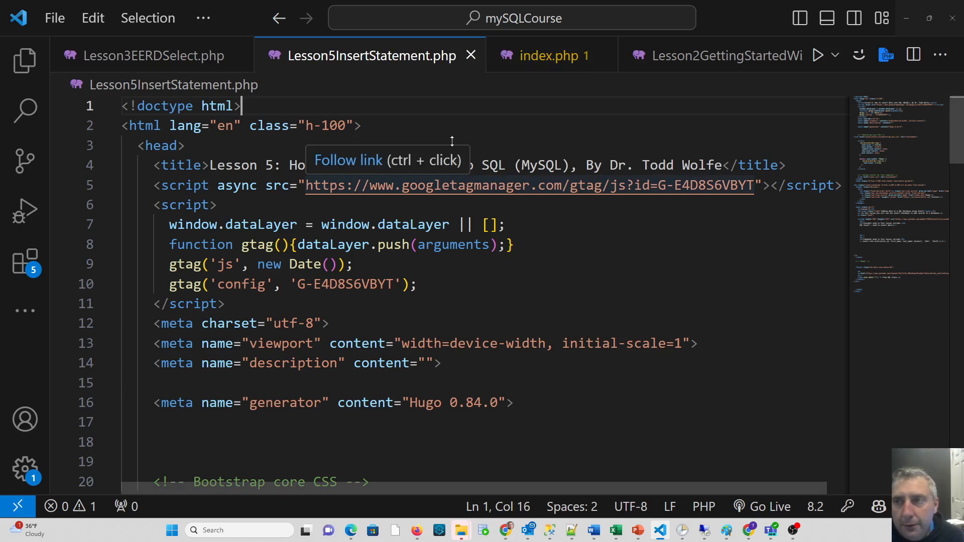
pyautogui.moveTo(400, 47)
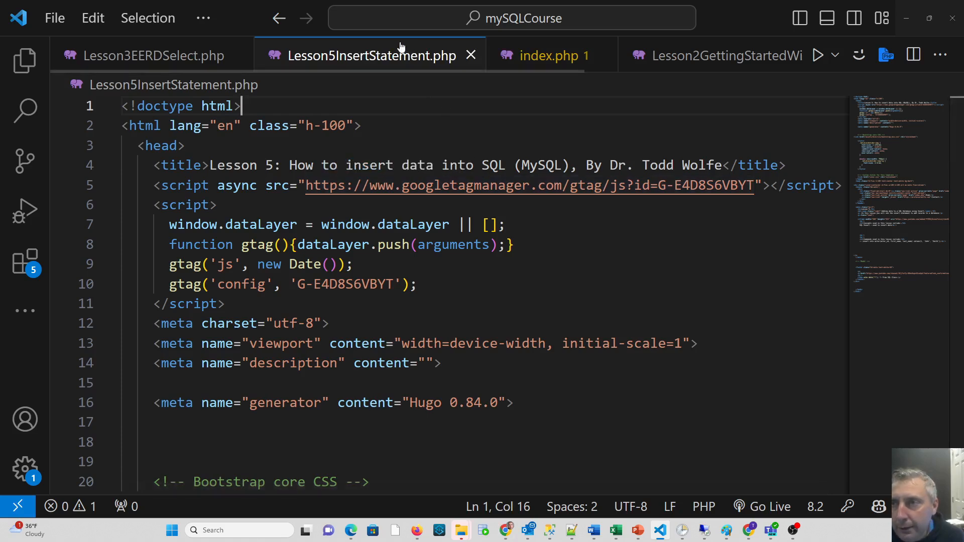
# Use Copy into New Window on Lesson5InsertStatement.php and type 'trdrd' into its line-4 title
pyautogui.rightClick(369, 55)
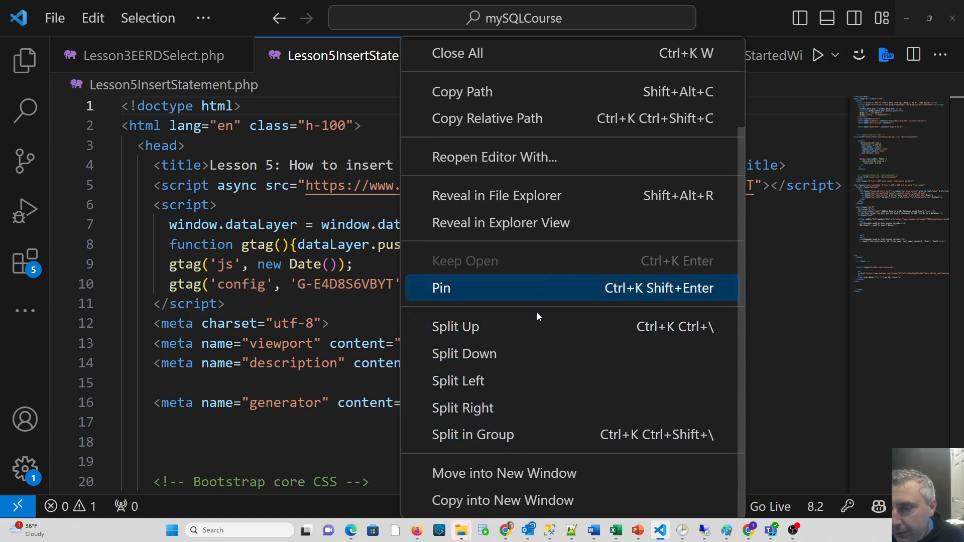
pyautogui.moveTo(525, 480)
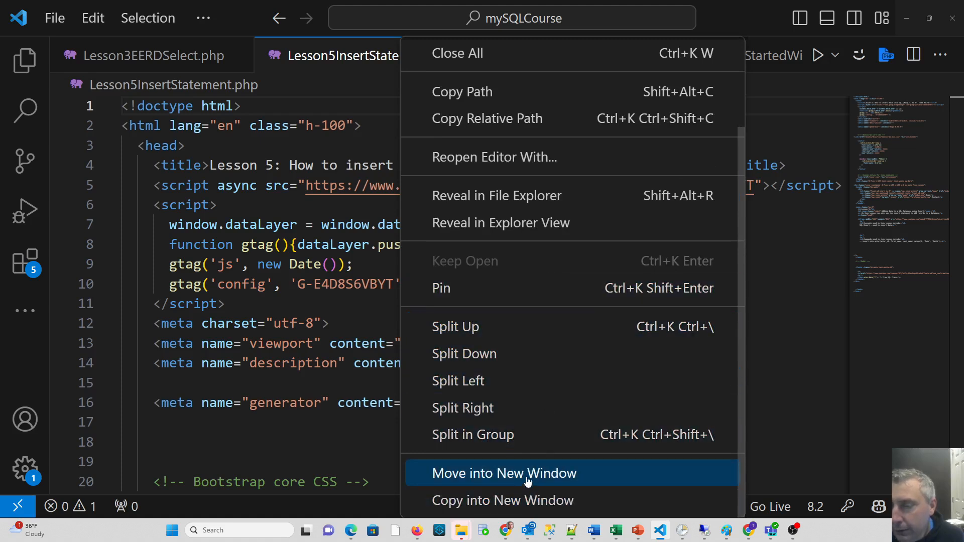
pyautogui.moveTo(514, 500)
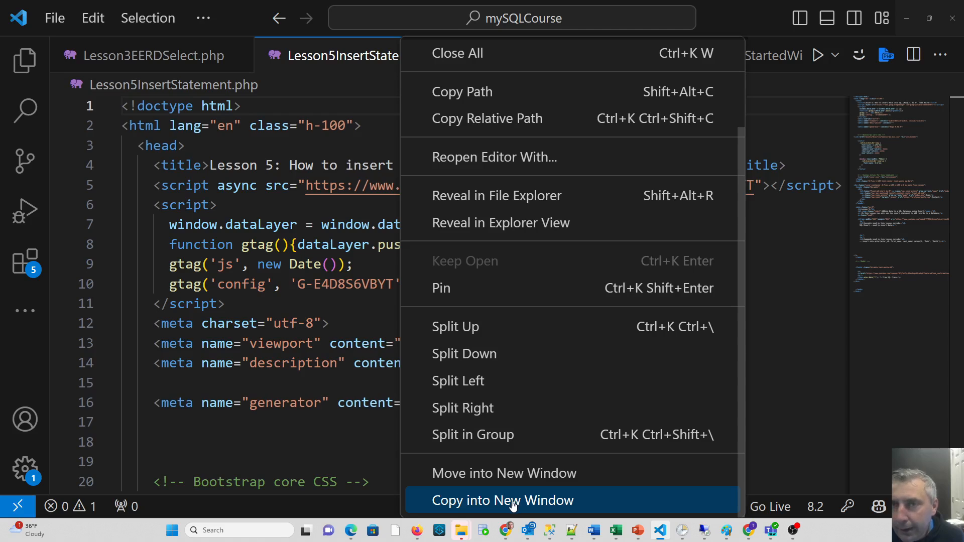
pyautogui.click(502, 500)
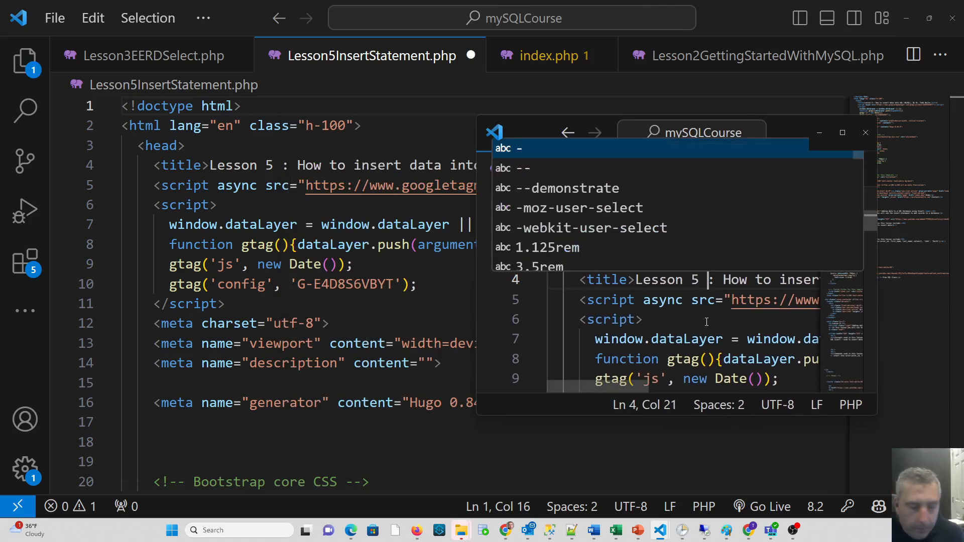
pyautogui.write('trd')
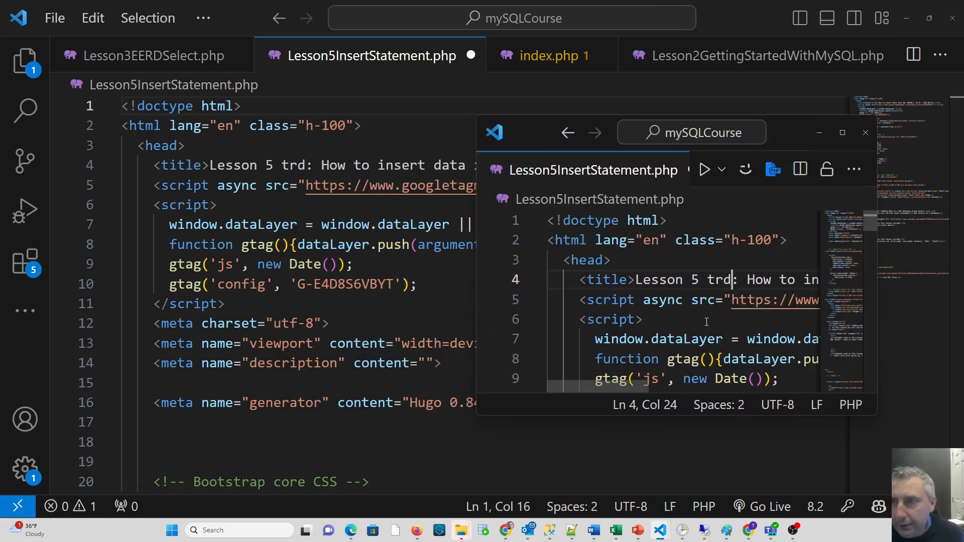
pyautogui.write('rd')
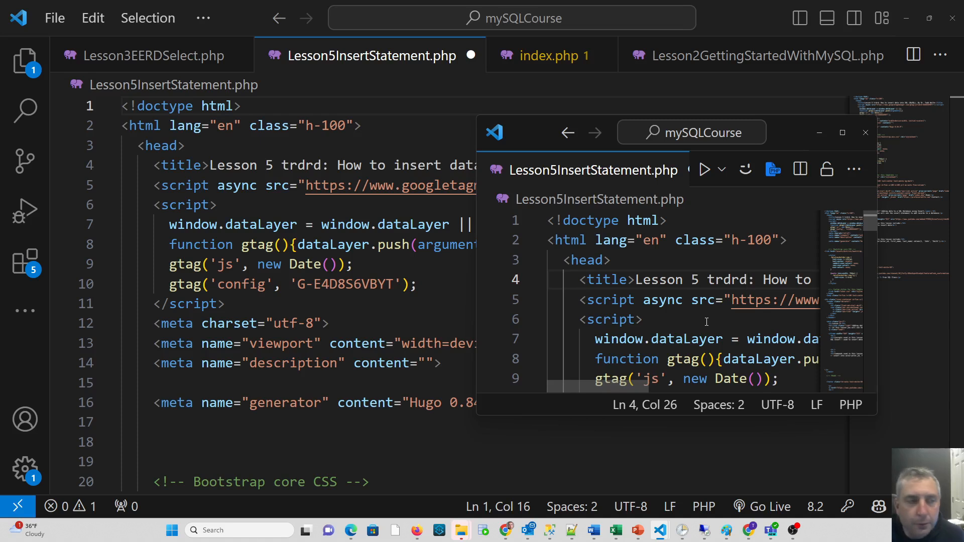
pyautogui.moveTo(551, 171)
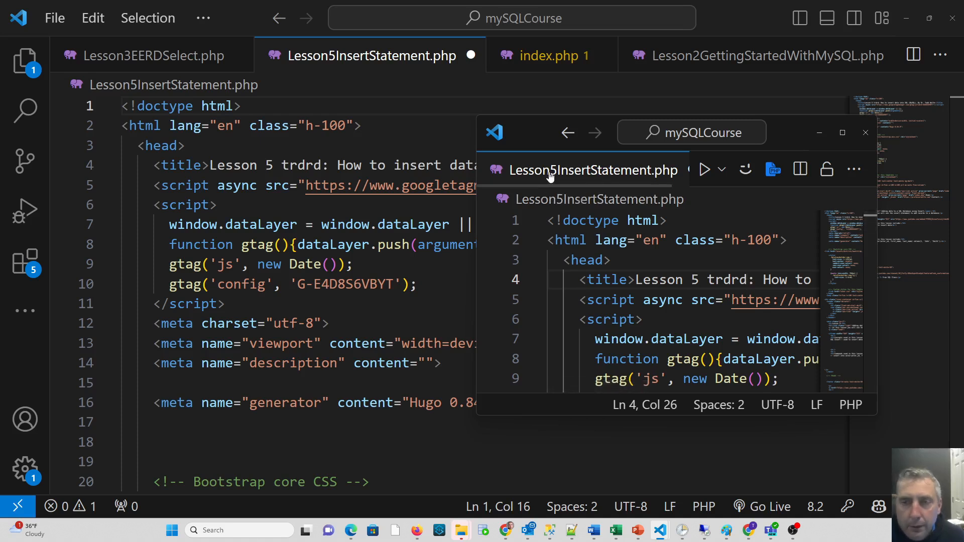
pyautogui.moveTo(530, 133)
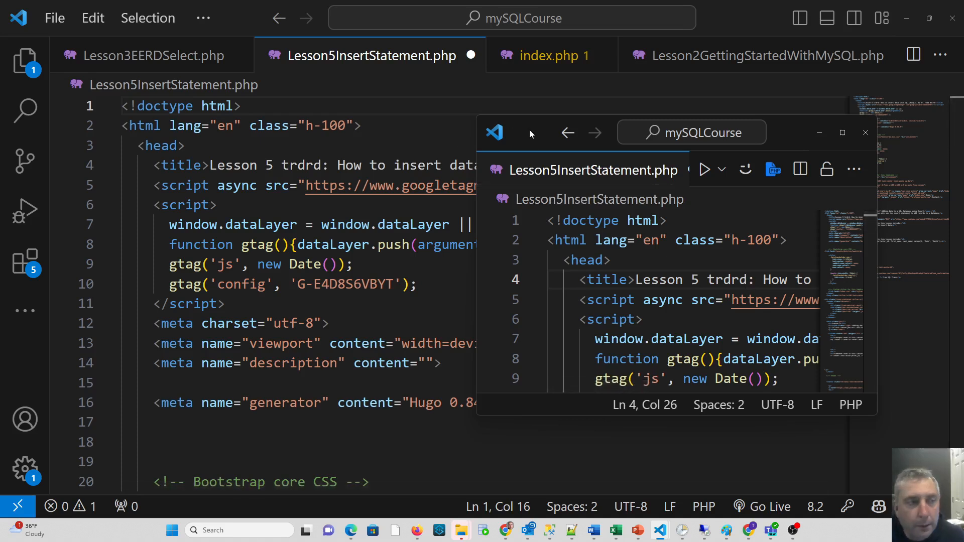
pyautogui.moveTo(541, 134)
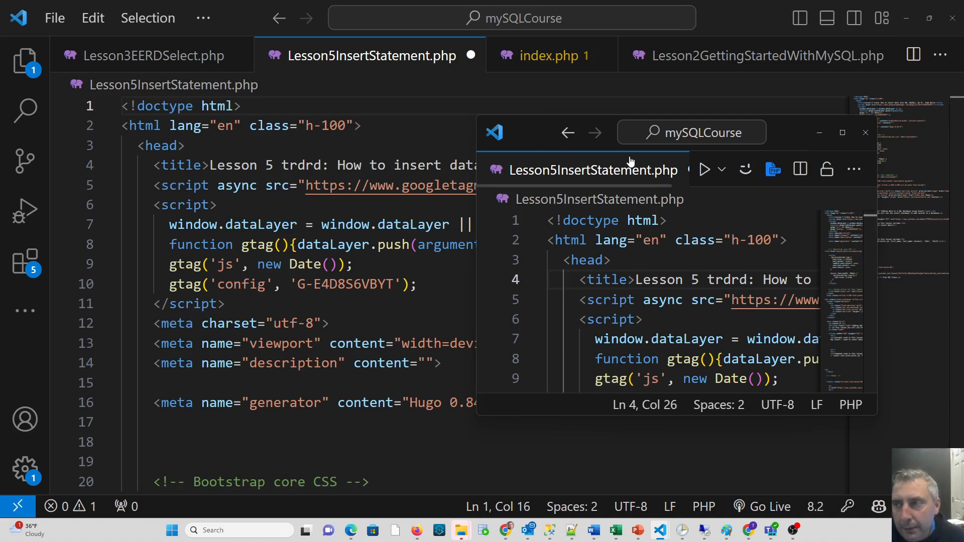
pyautogui.moveTo(532, 142)
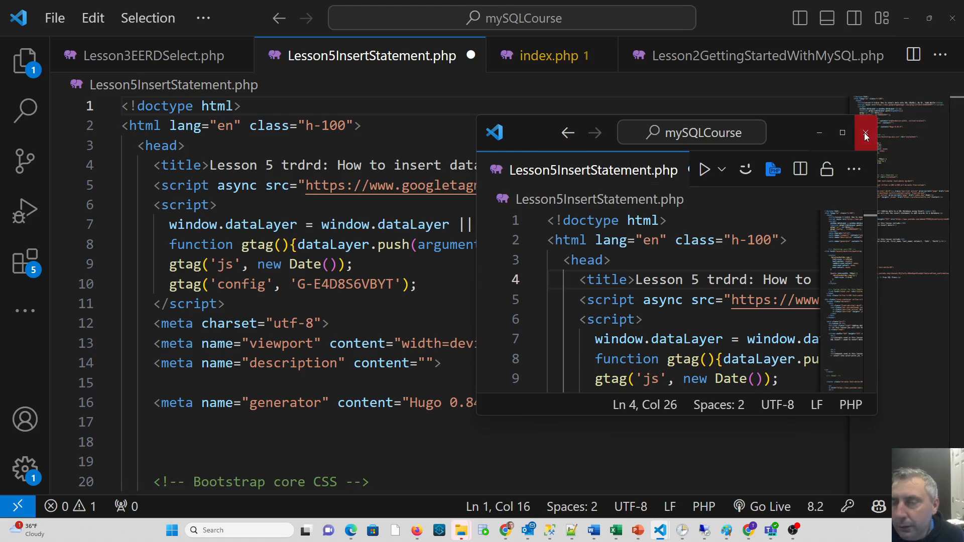
# Close the floating copy, leaving Lesson5InsertStatement.php unsaved in the main window
pyautogui.click(865, 134)
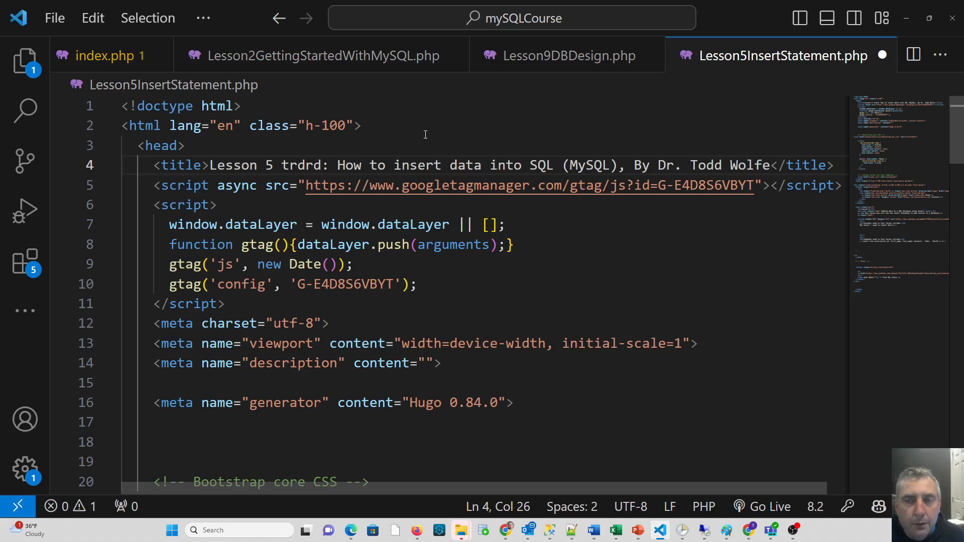
pyautogui.moveTo(214, 145)
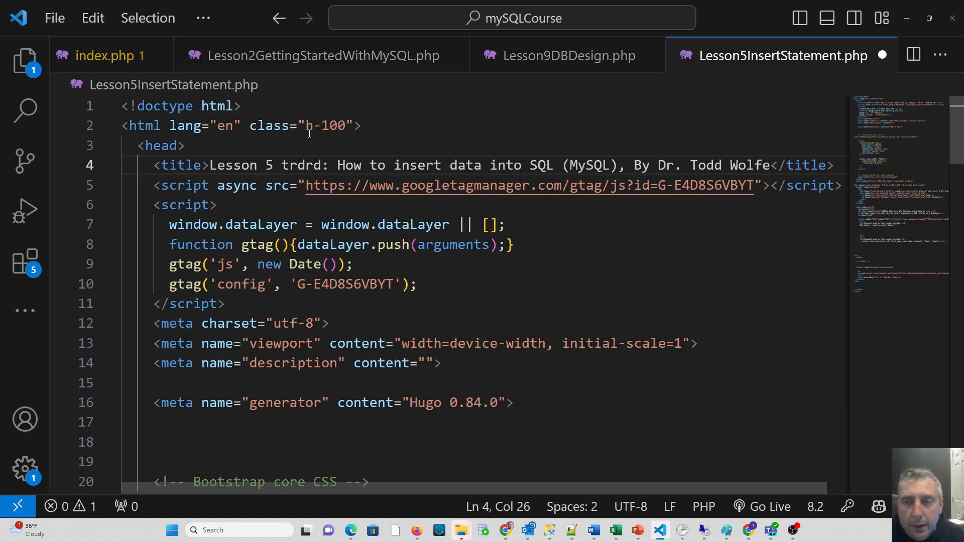
pyautogui.moveTo(281, 143)
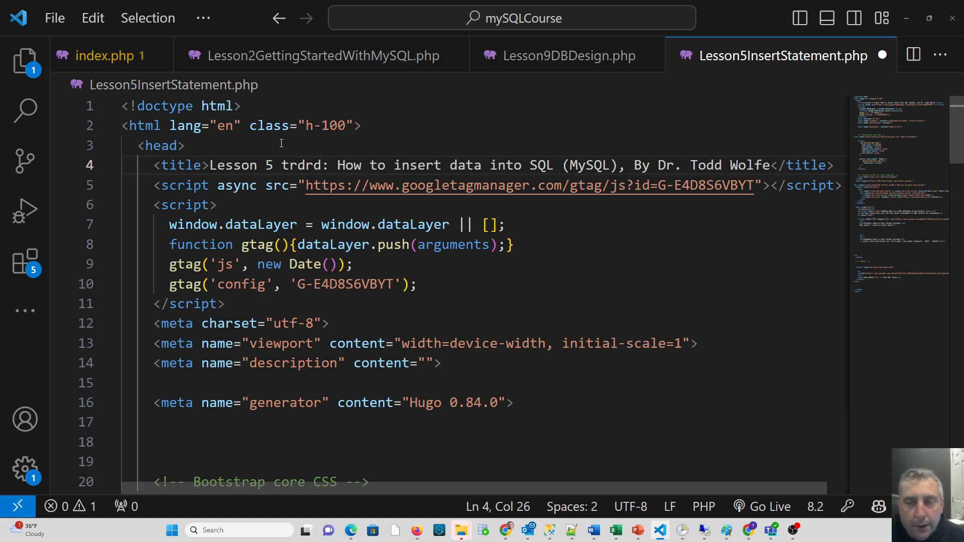